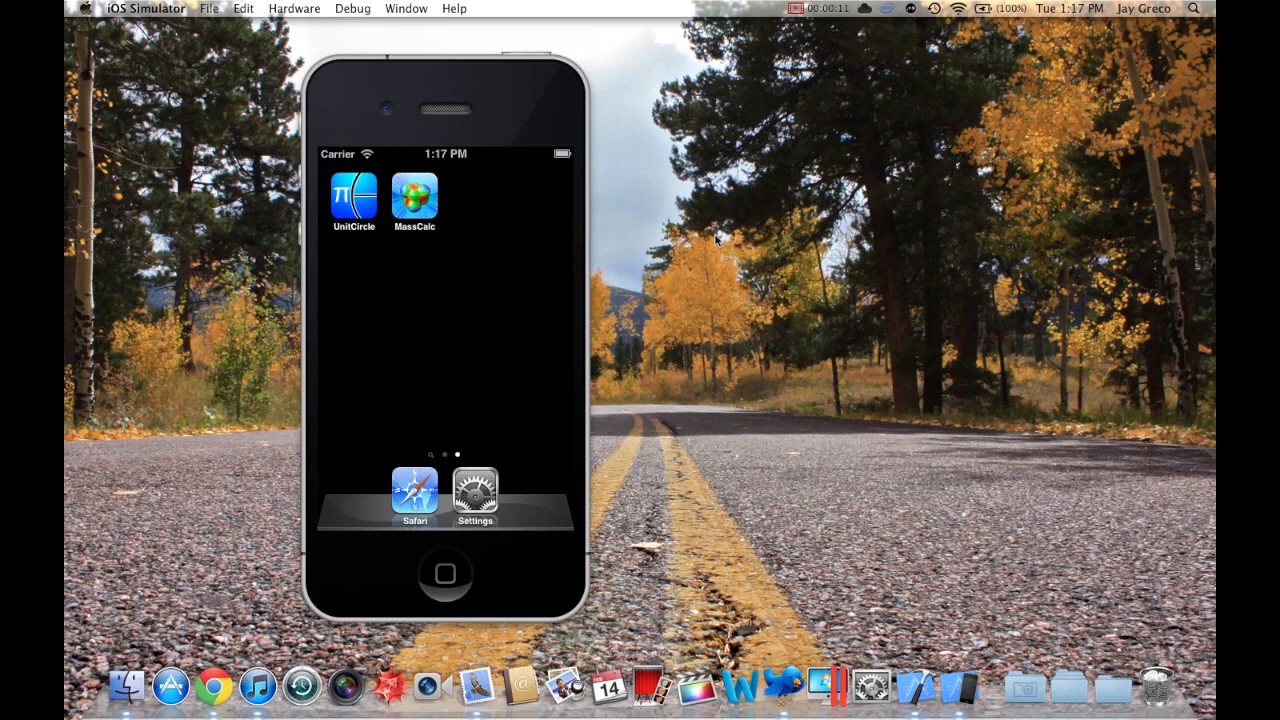
{"action": "mouse_move", "coordinate": [408, 318]}
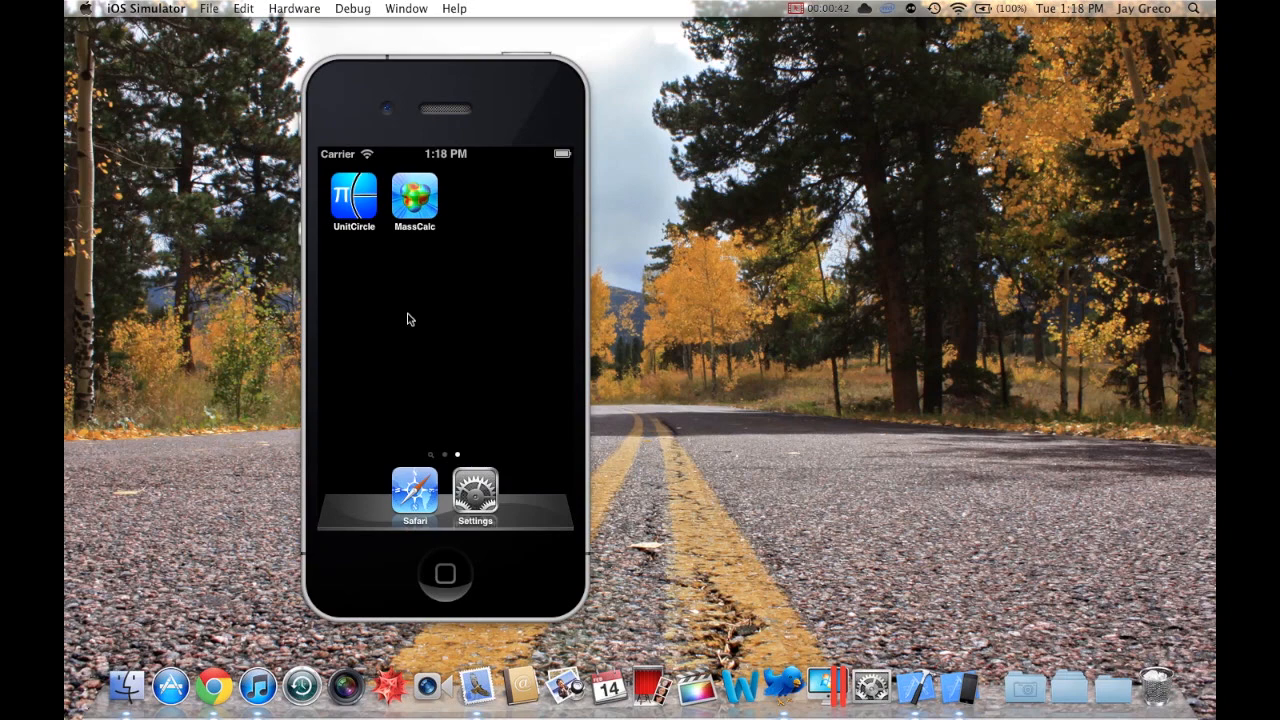
{"action": "mouse_move", "coordinate": [404, 296]}
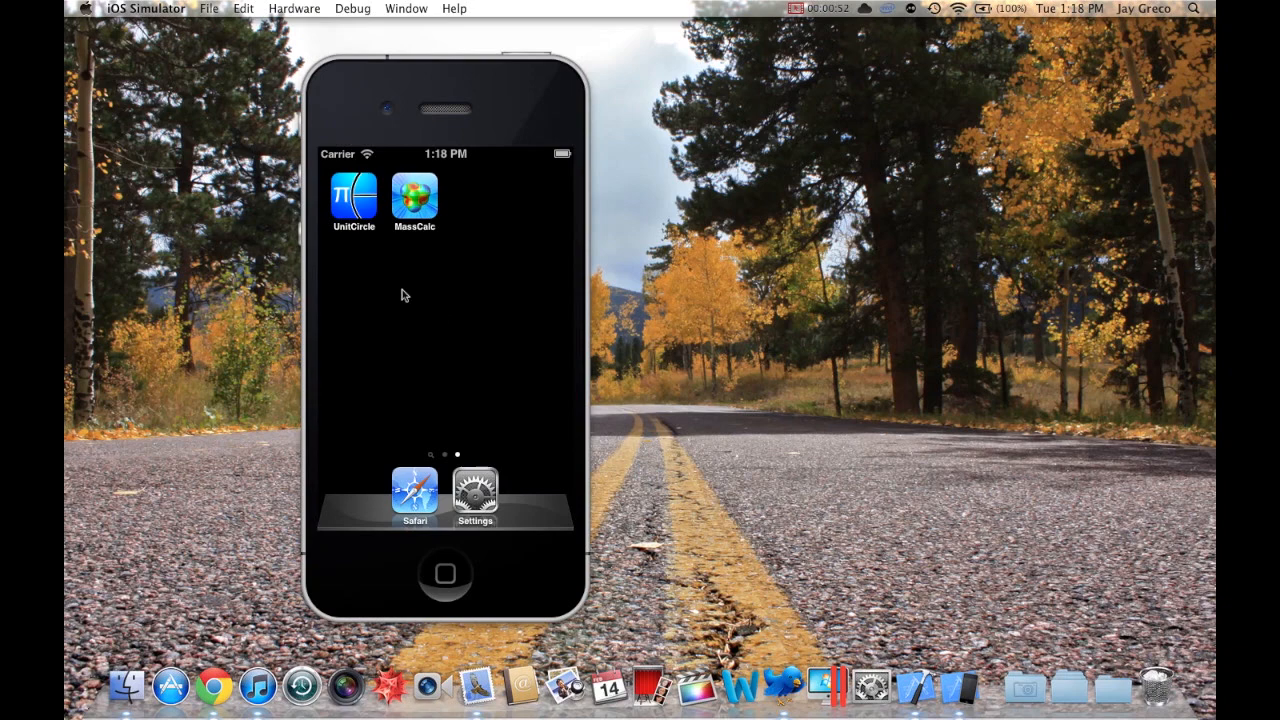
{"action": "mouse_move", "coordinate": [448, 198]}
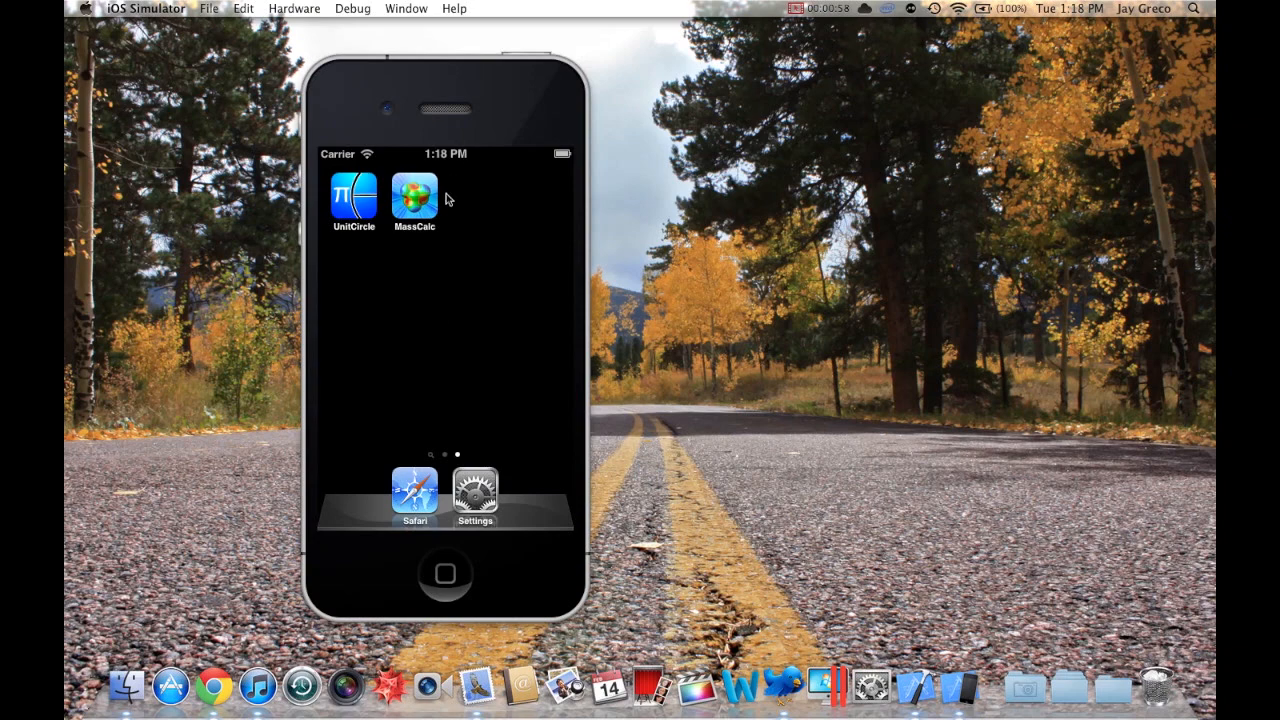
{"action": "mouse_move", "coordinate": [380, 132]}
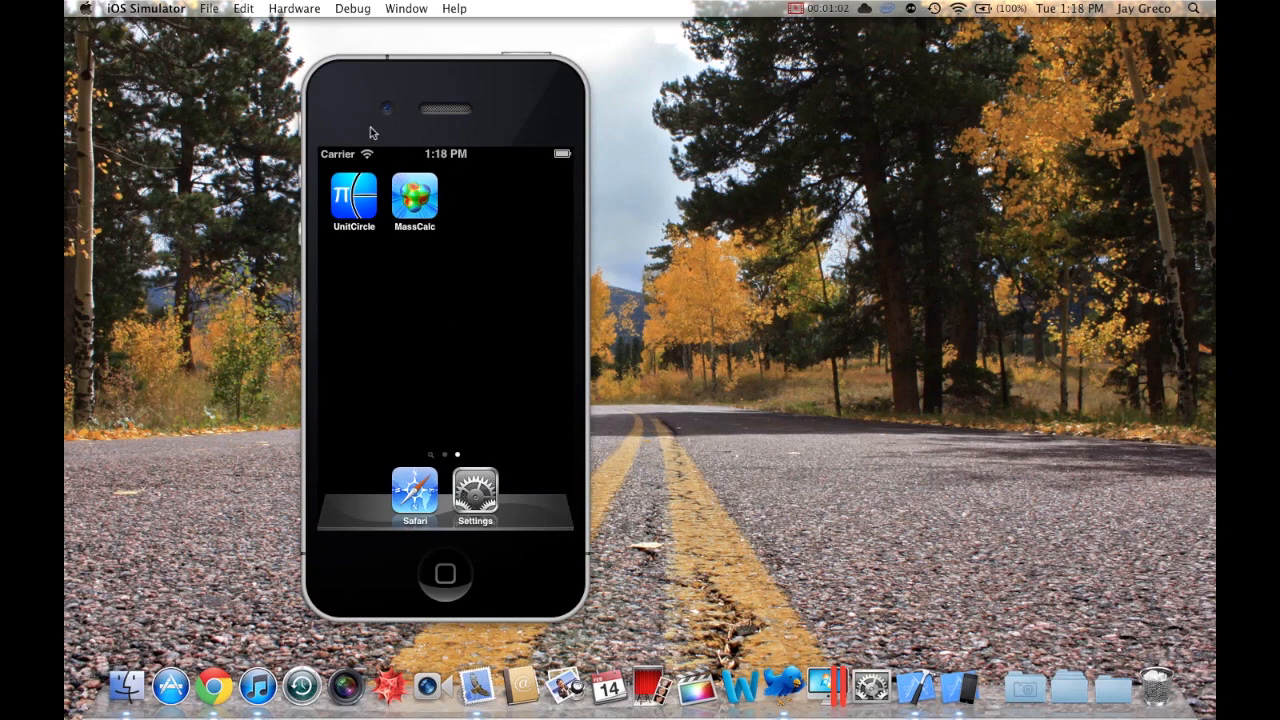
{"action": "mouse_move", "coordinate": [380, 296]}
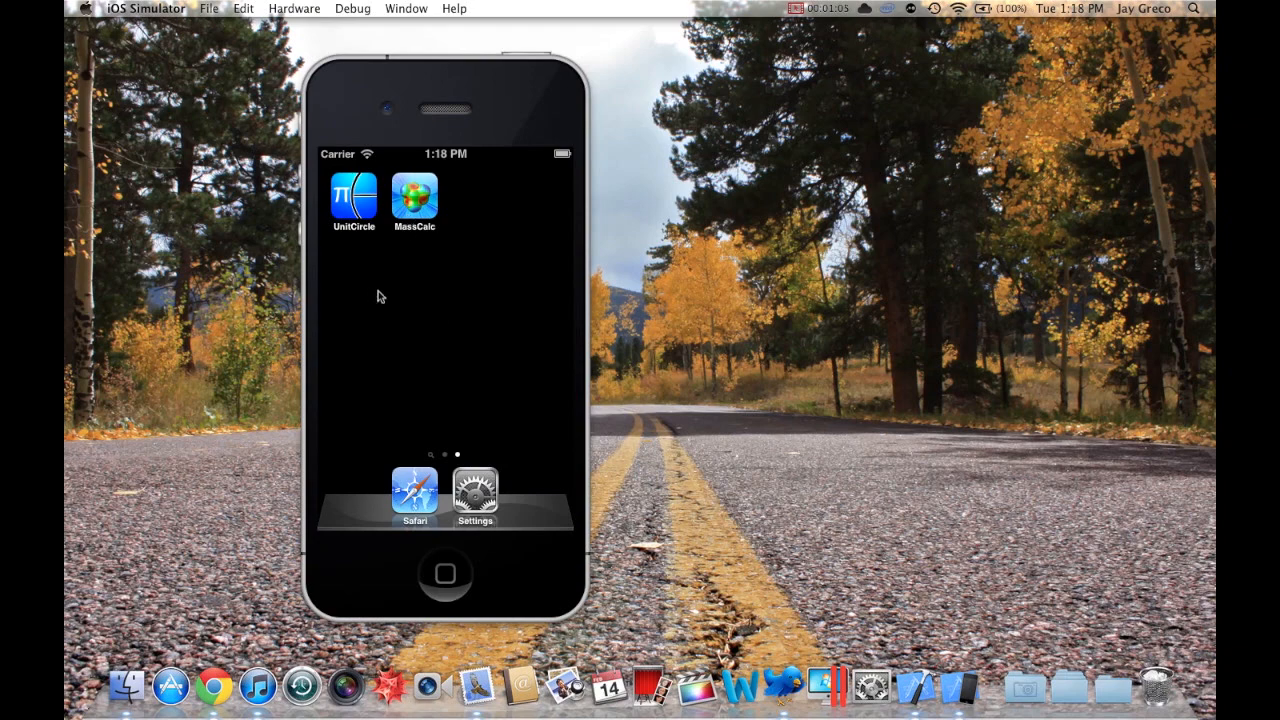
Launch Mass Calc, view its Molar Mass Calculator help page, and return to the empty calculator
{"action": "left_click", "coordinate": [414, 198]}
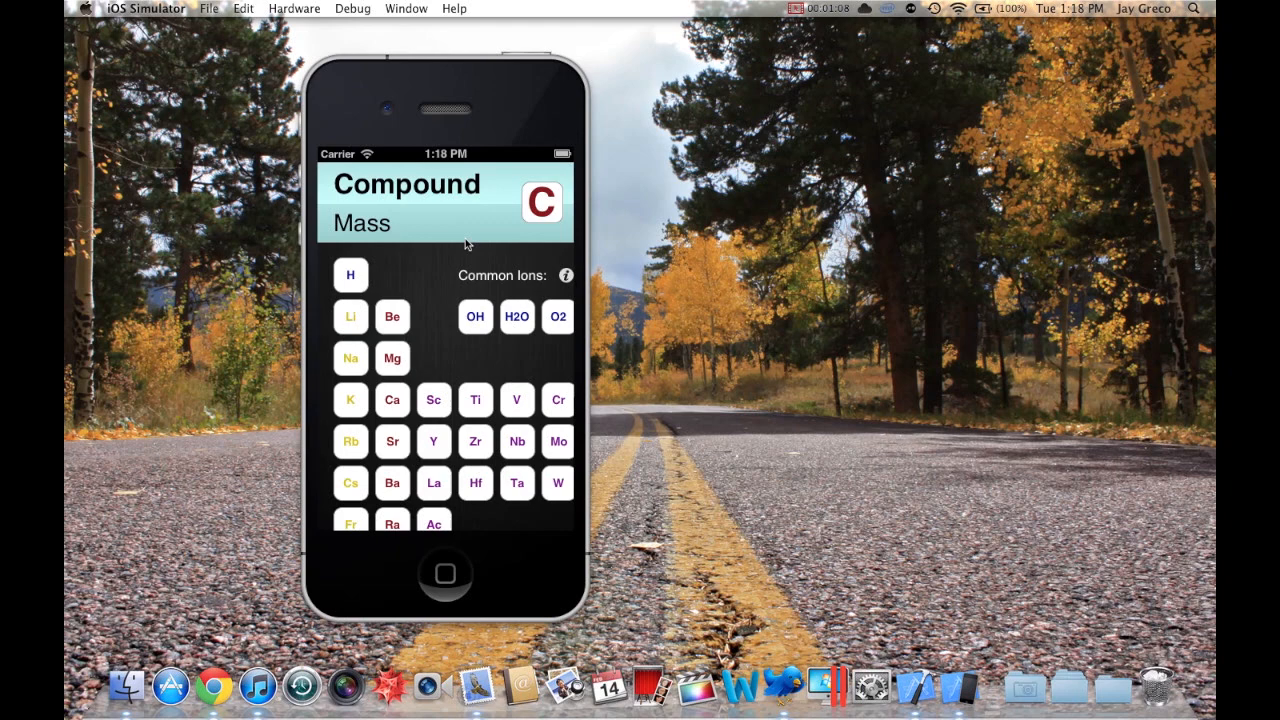
{"action": "mouse_move", "coordinate": [456, 358]}
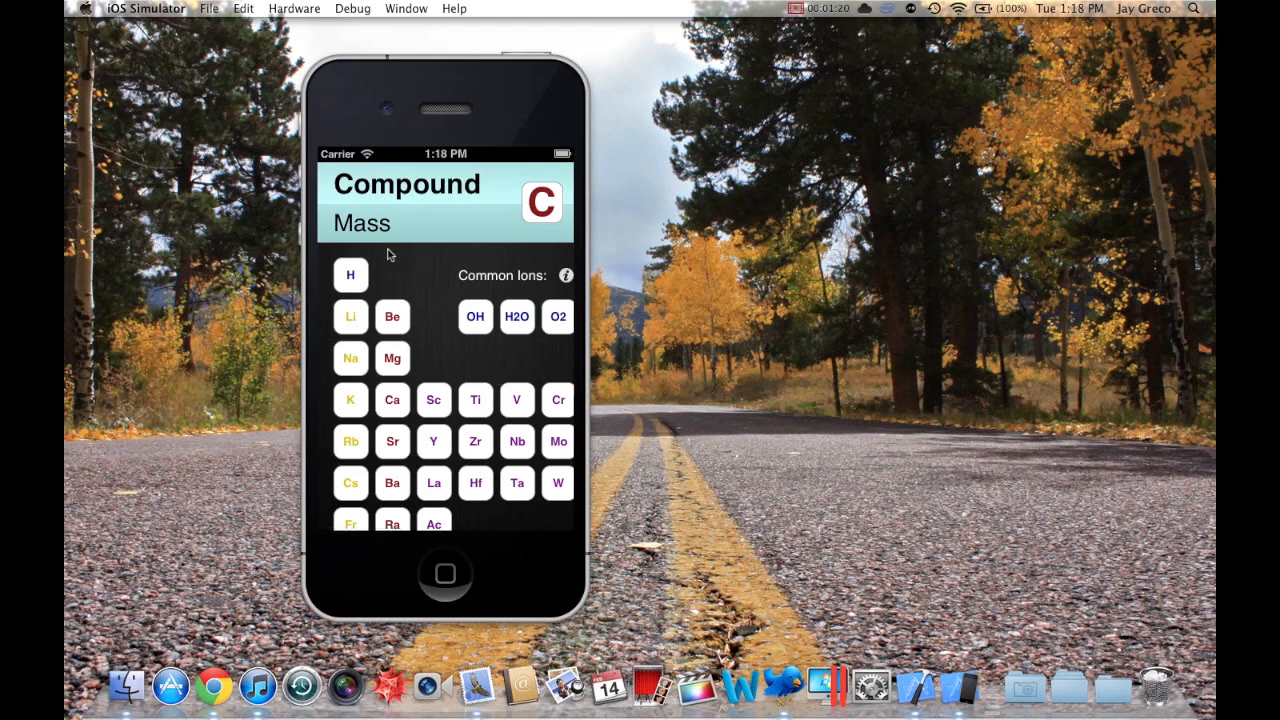
{"action": "mouse_move", "coordinate": [490, 368]}
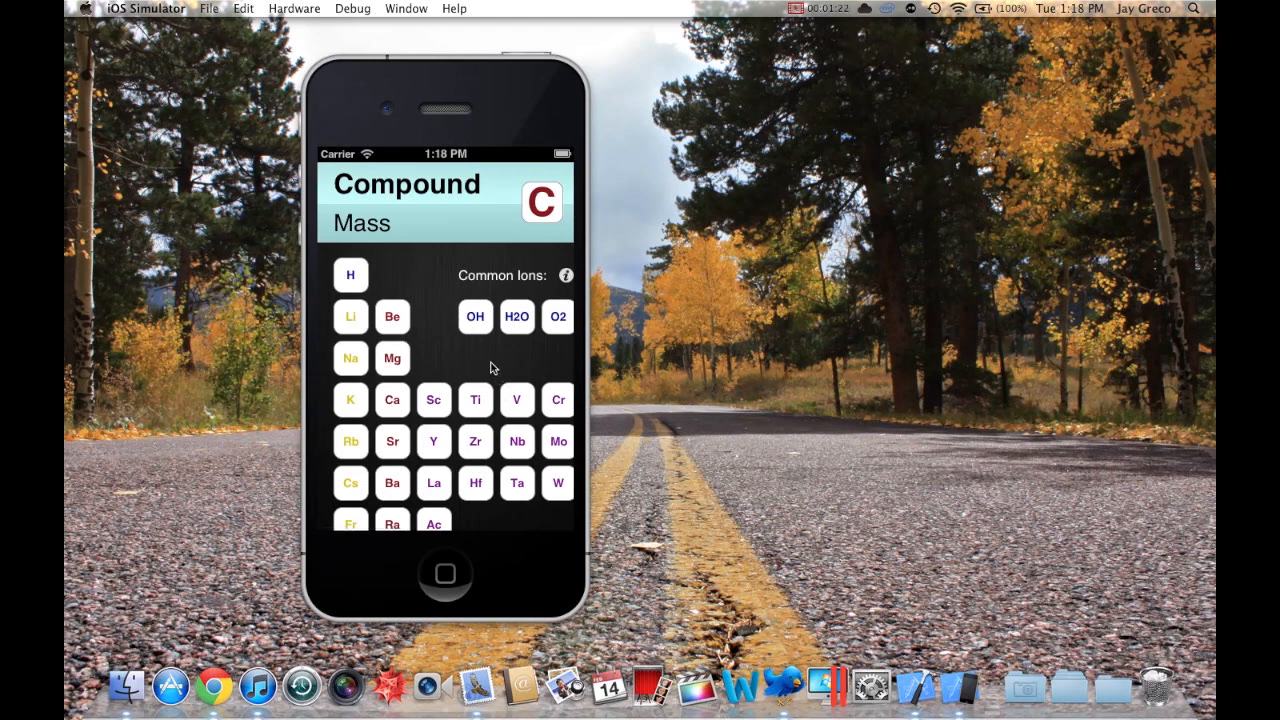
{"action": "left_click", "coordinate": [566, 276]}
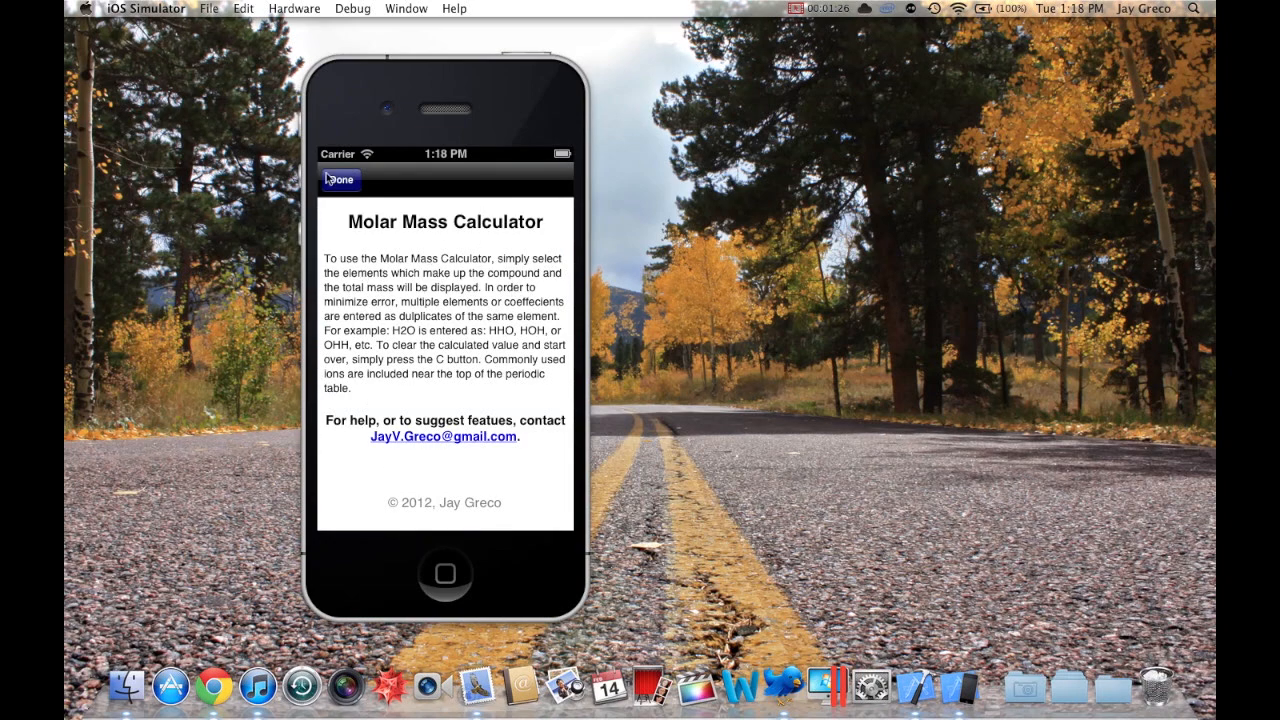
{"action": "left_click", "coordinate": [340, 180]}
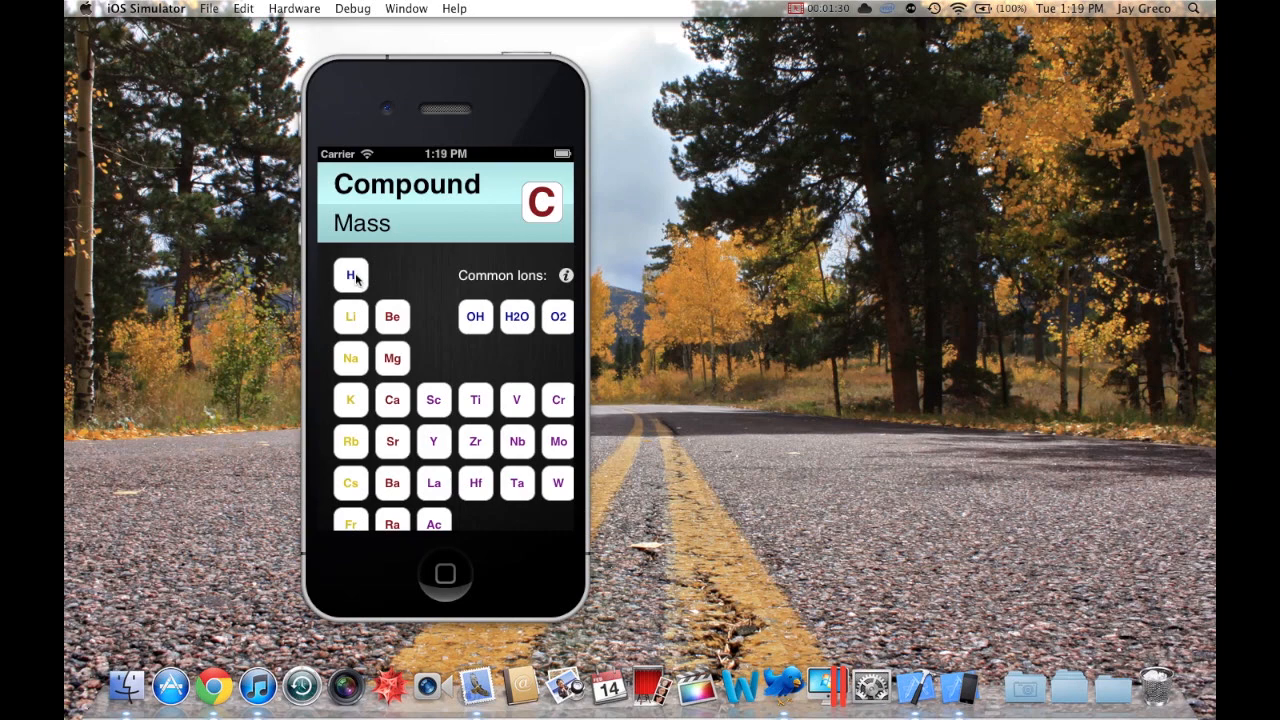
{"action": "mouse_move", "coordinate": [362, 364]}
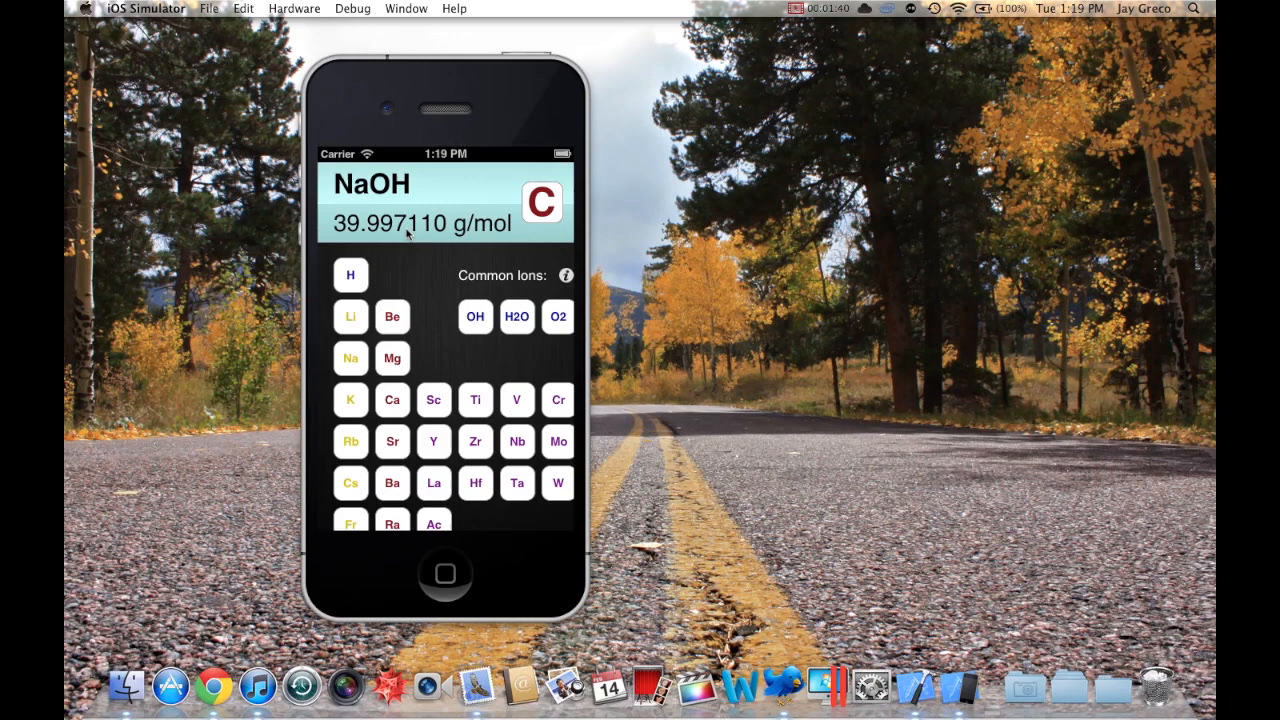
{"action": "mouse_move", "coordinate": [414, 276]}
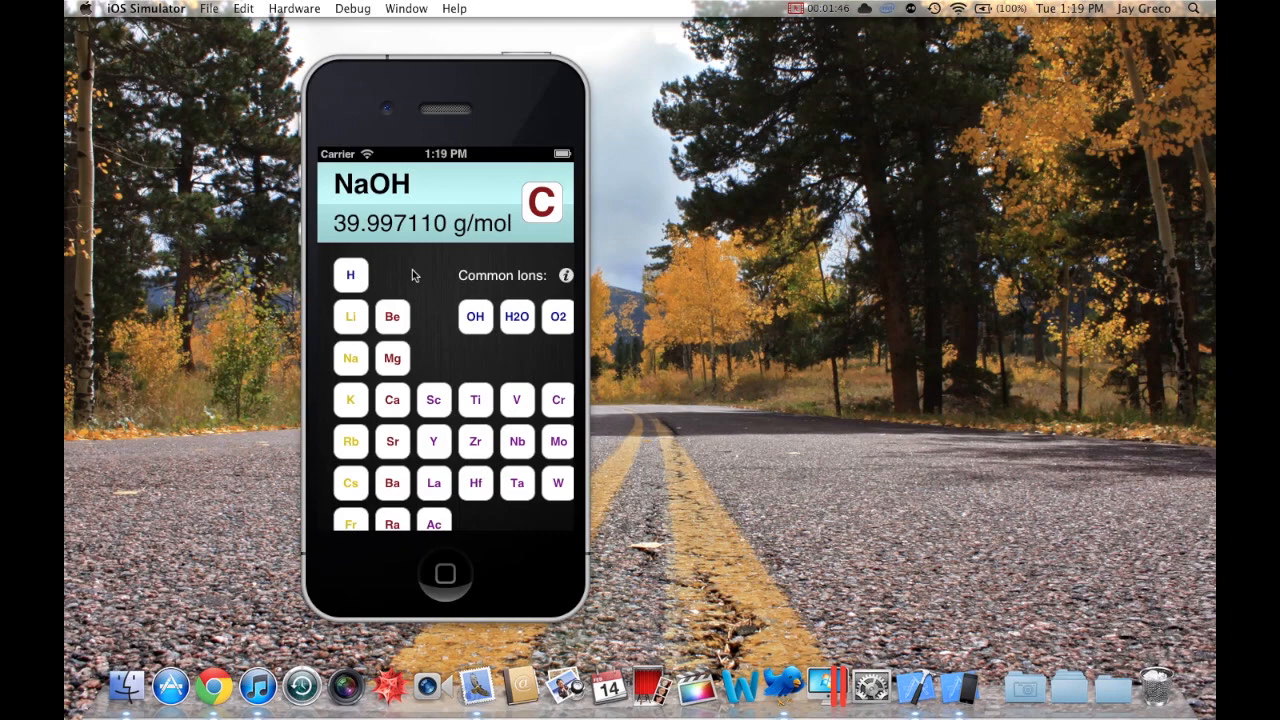
{"action": "mouse_move", "coordinate": [444, 418]}
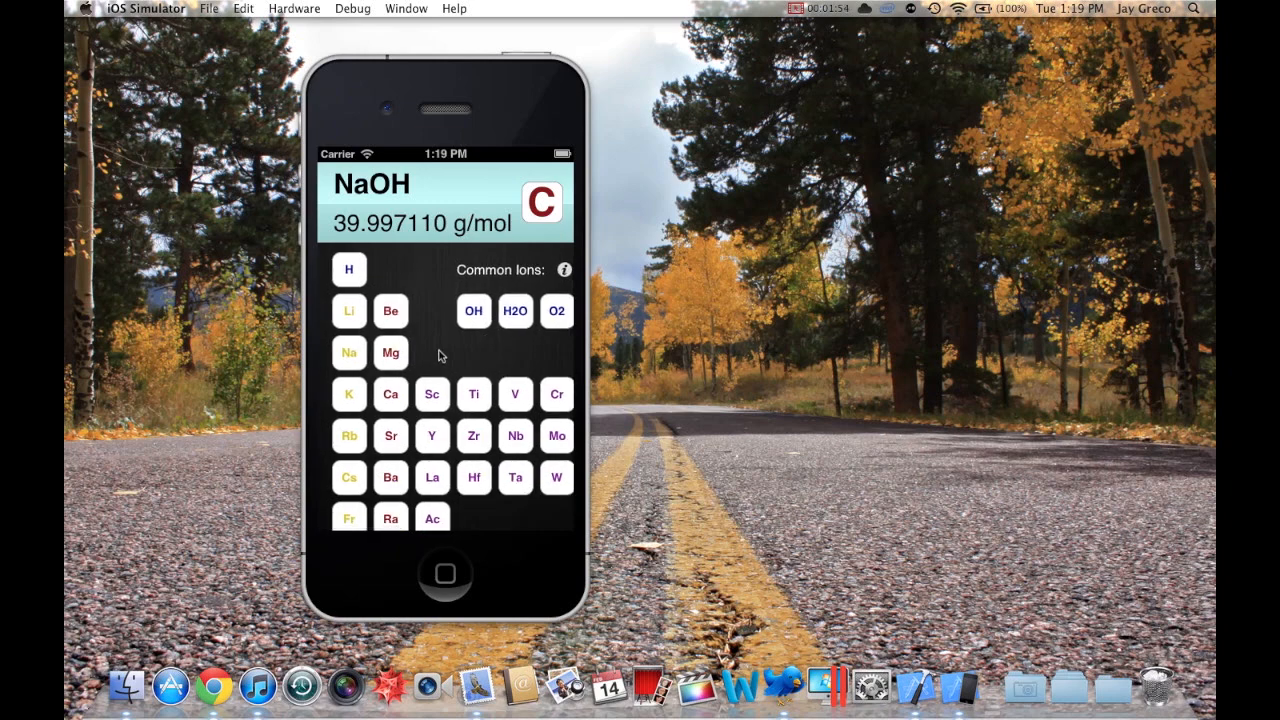
Clear the NaOH result of 39.997110 g/mol to start a new compound
{"action": "left_click", "coordinate": [542, 204]}
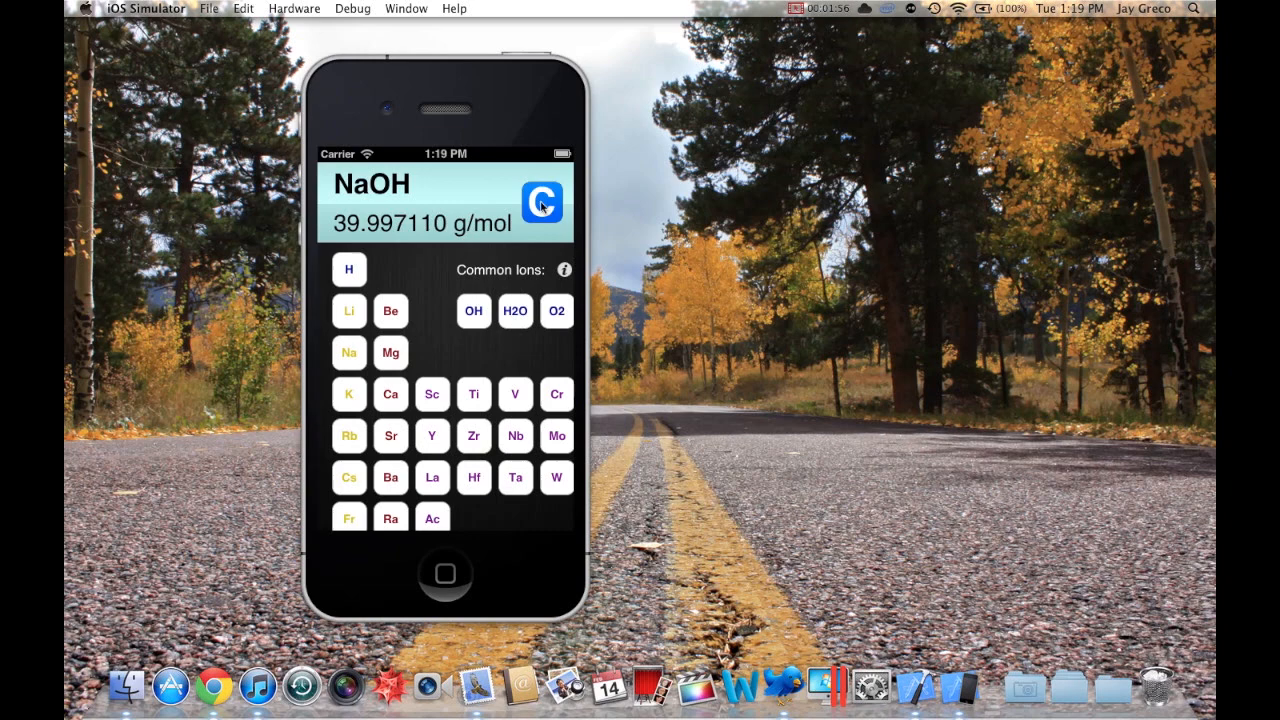
Clear the calculator after NaBr is shown at 102.893770 g/mol
{"action": "left_click", "coordinate": [540, 204]}
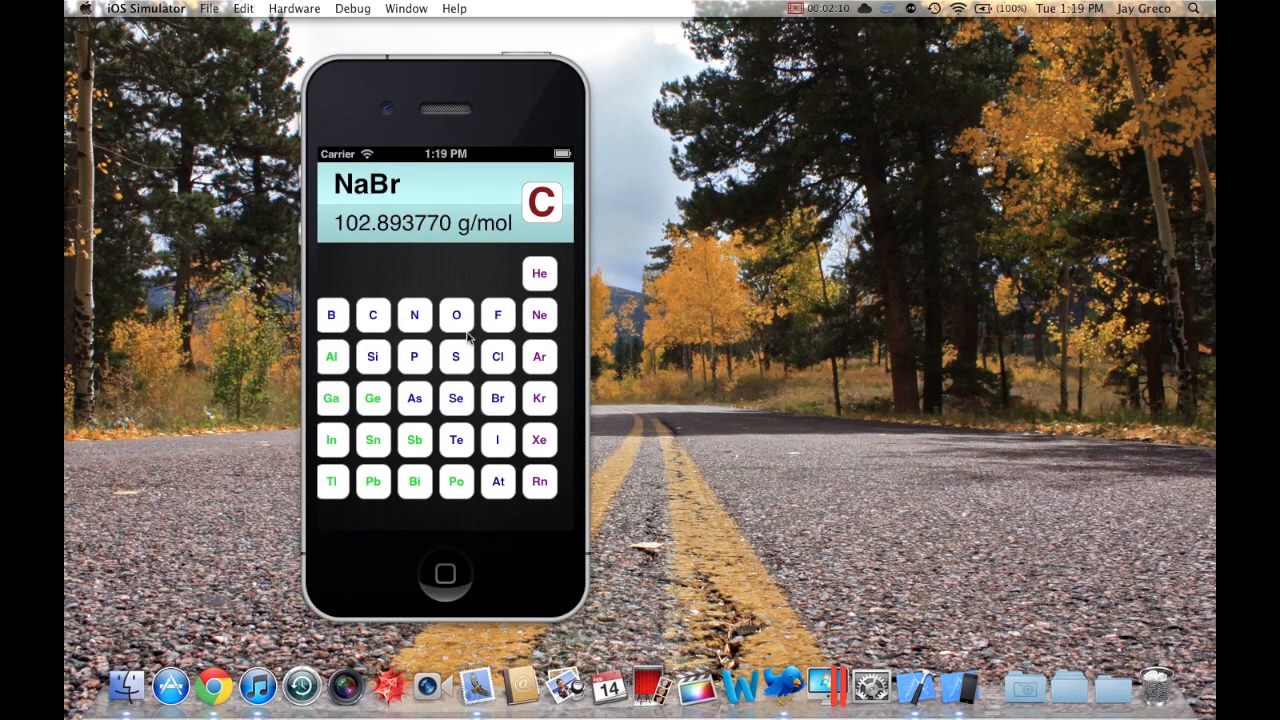
{"action": "mouse_move", "coordinate": [444, 278]}
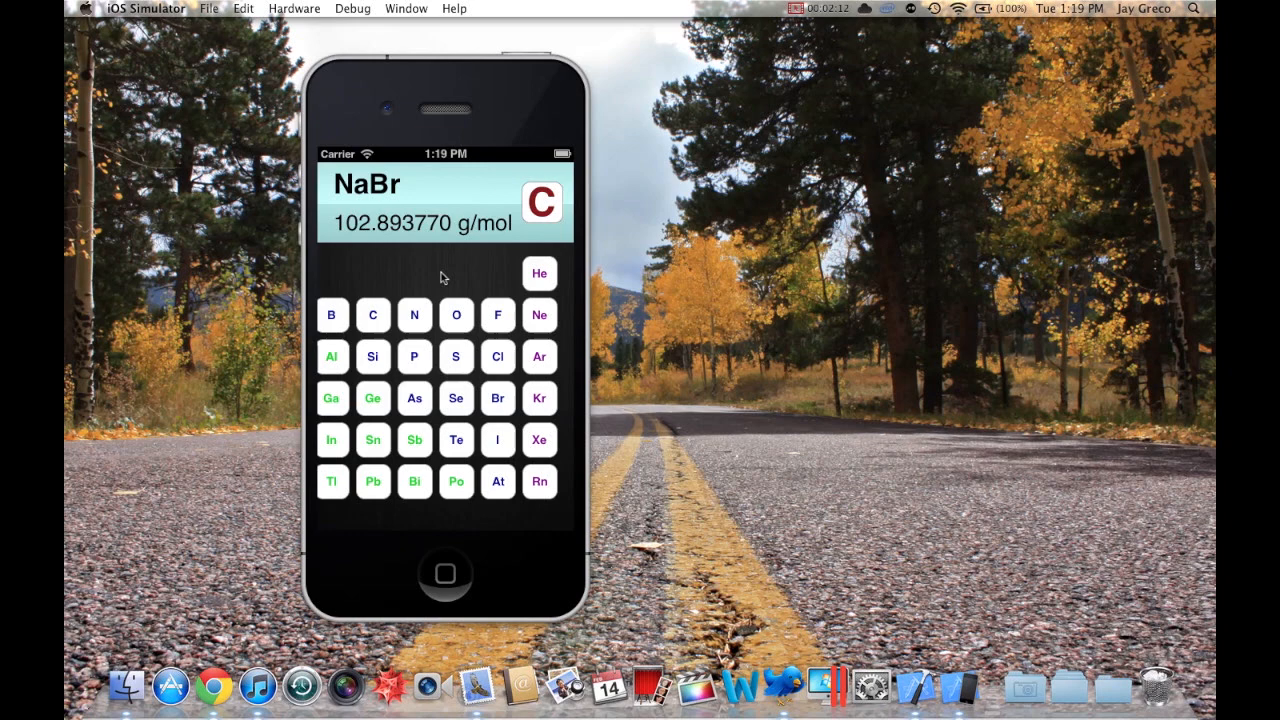
{"action": "left_click", "coordinate": [542, 202]}
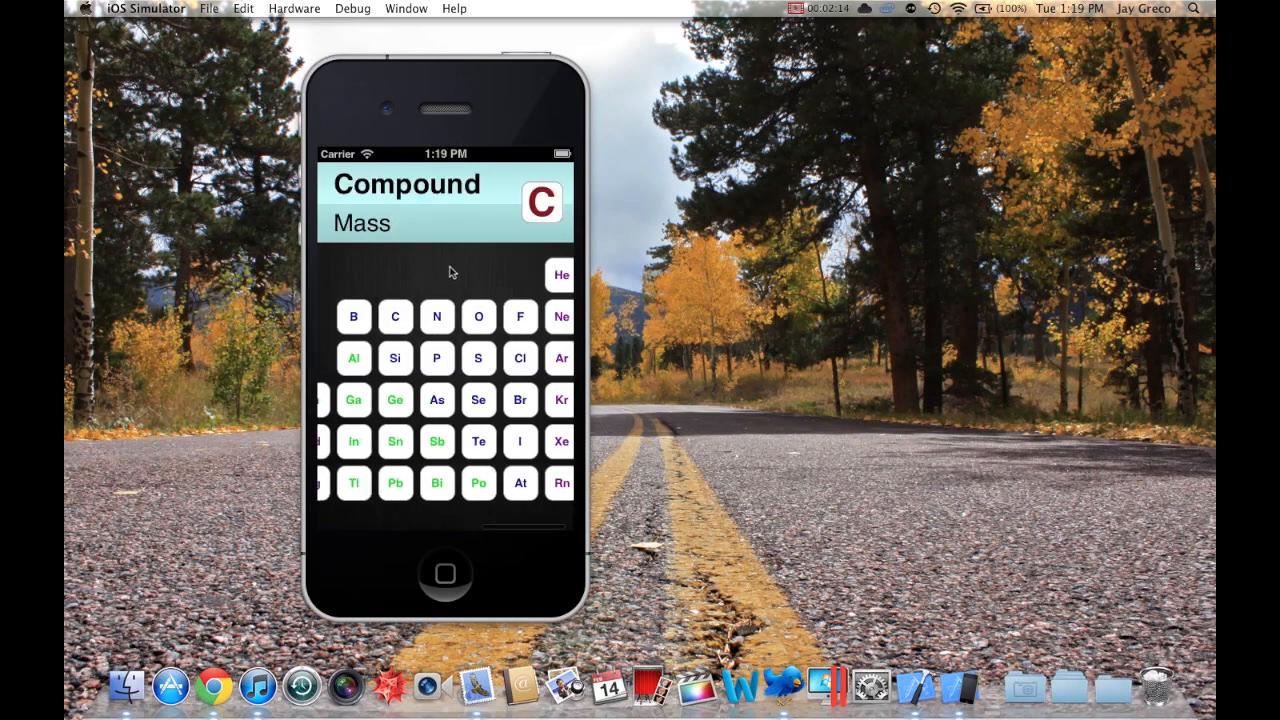
Enter carbon, hydrogens, a second carbon and oxygen to build acetic acid, reaching 27.045220 g/mol
{"action": "left_click", "coordinate": [396, 316]}
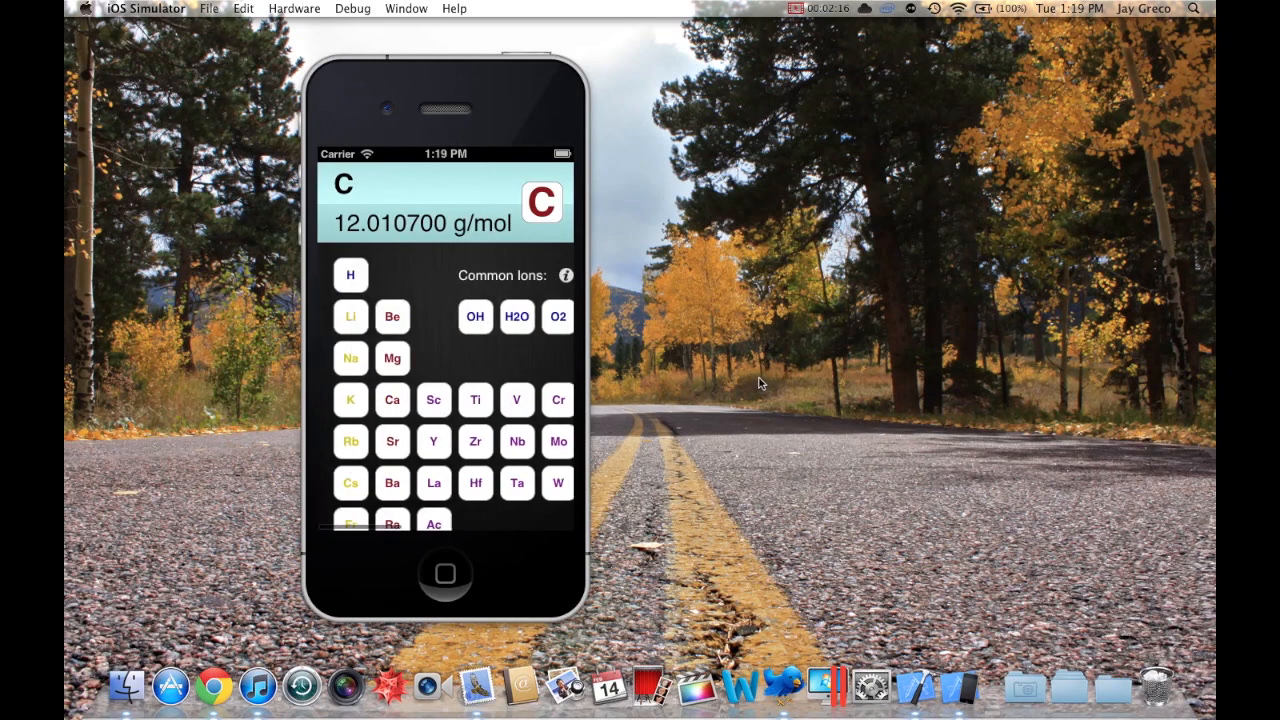
{"action": "left_click", "coordinate": [350, 276]}
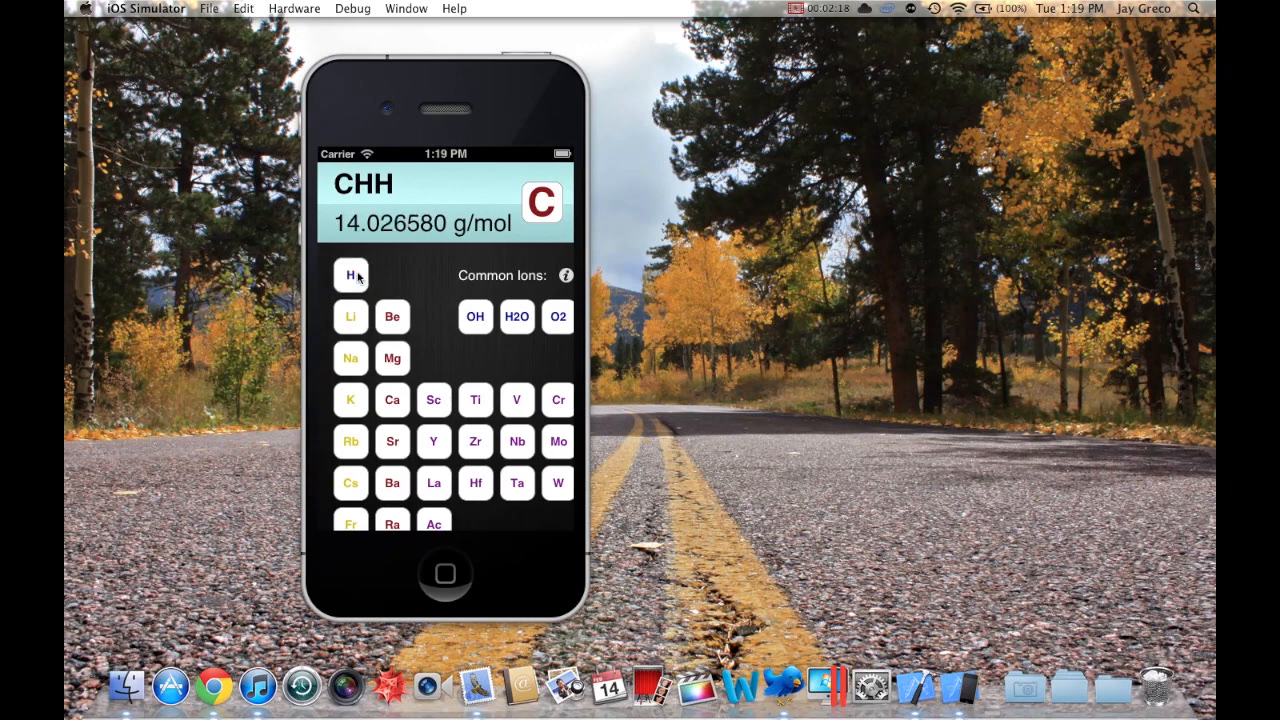
{"action": "left_click", "coordinate": [350, 276]}
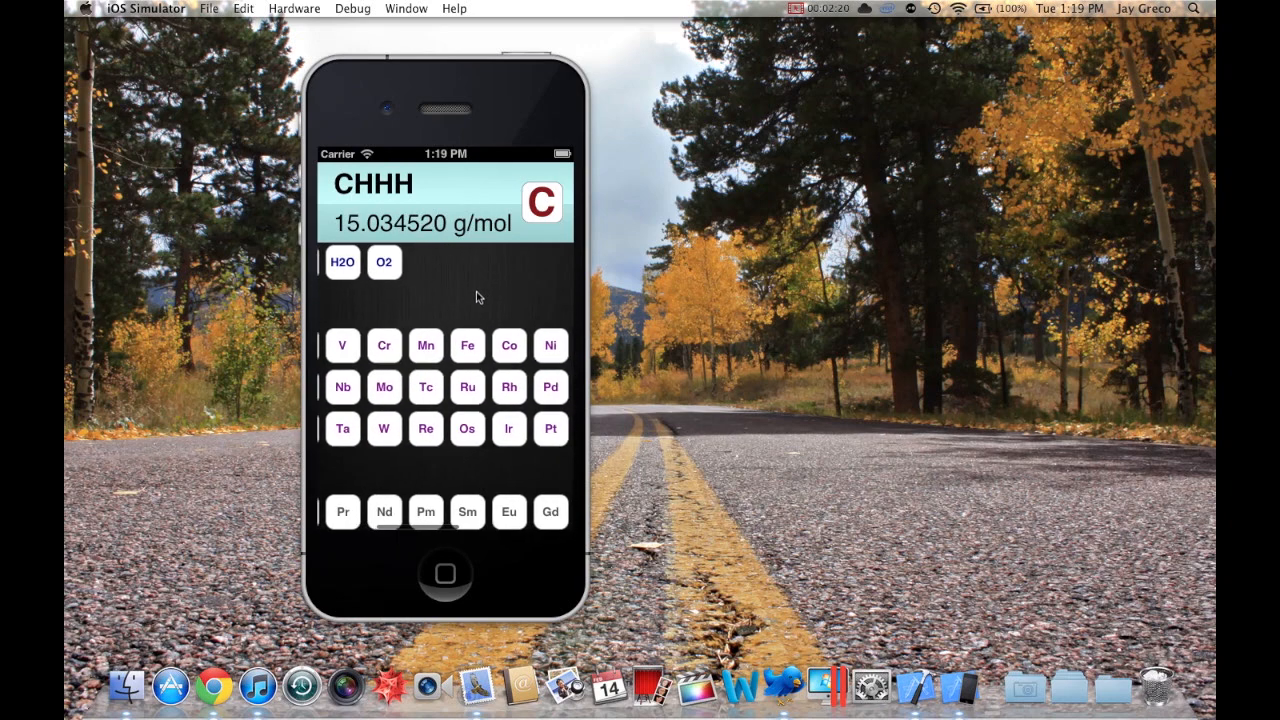
{"action": "left_click", "coordinate": [464, 316]}
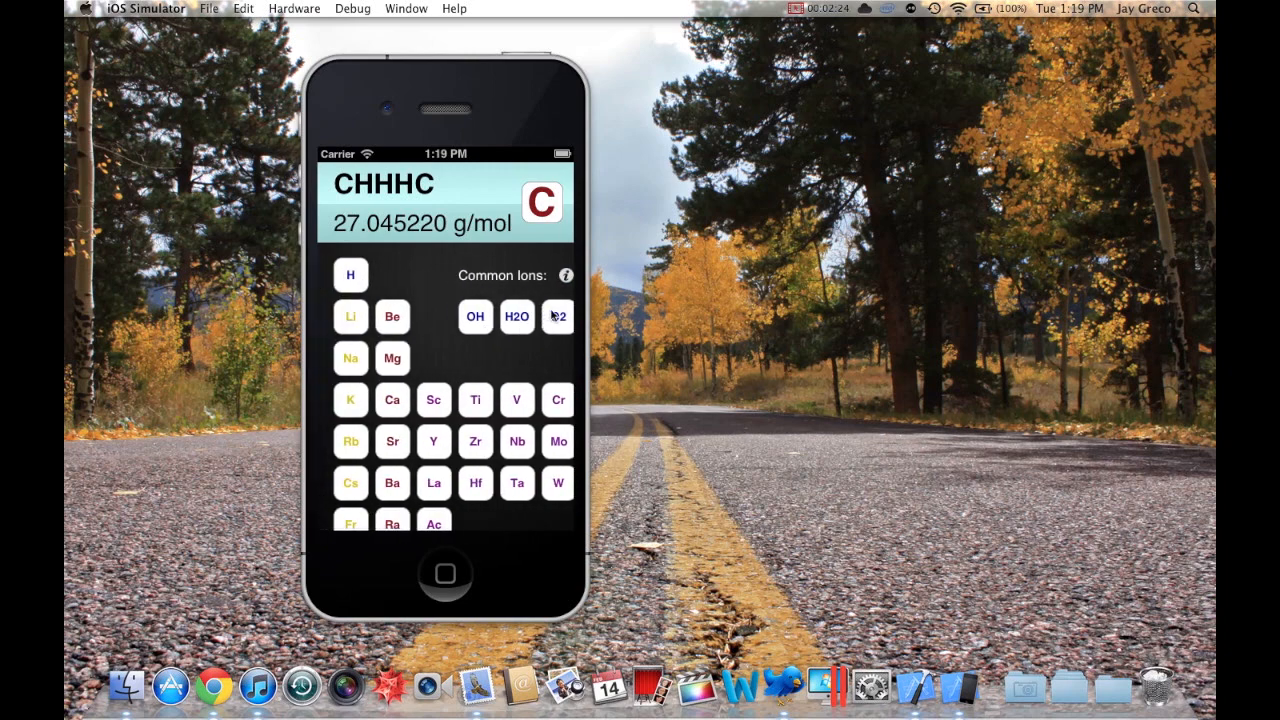
{"action": "left_click", "coordinate": [556, 316]}
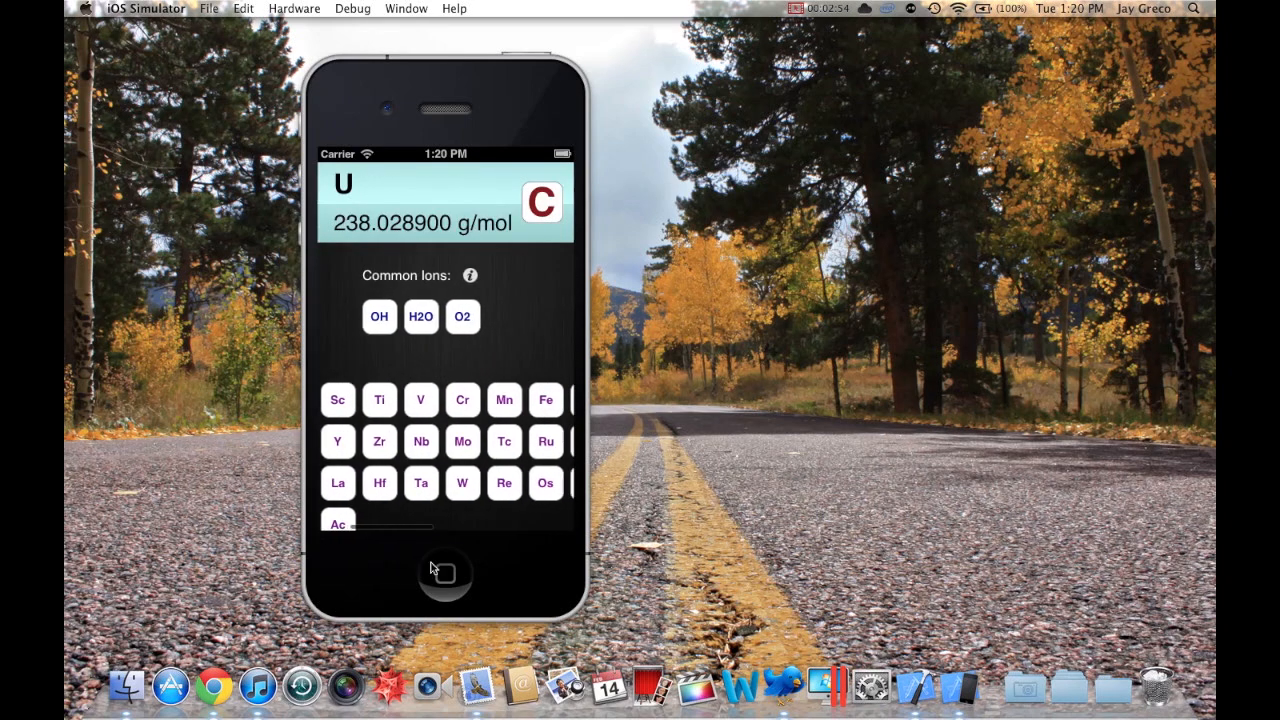
Add O2 to uranium to form UO2 at 270.027700 g/mol
{"action": "left_click", "coordinate": [462, 316]}
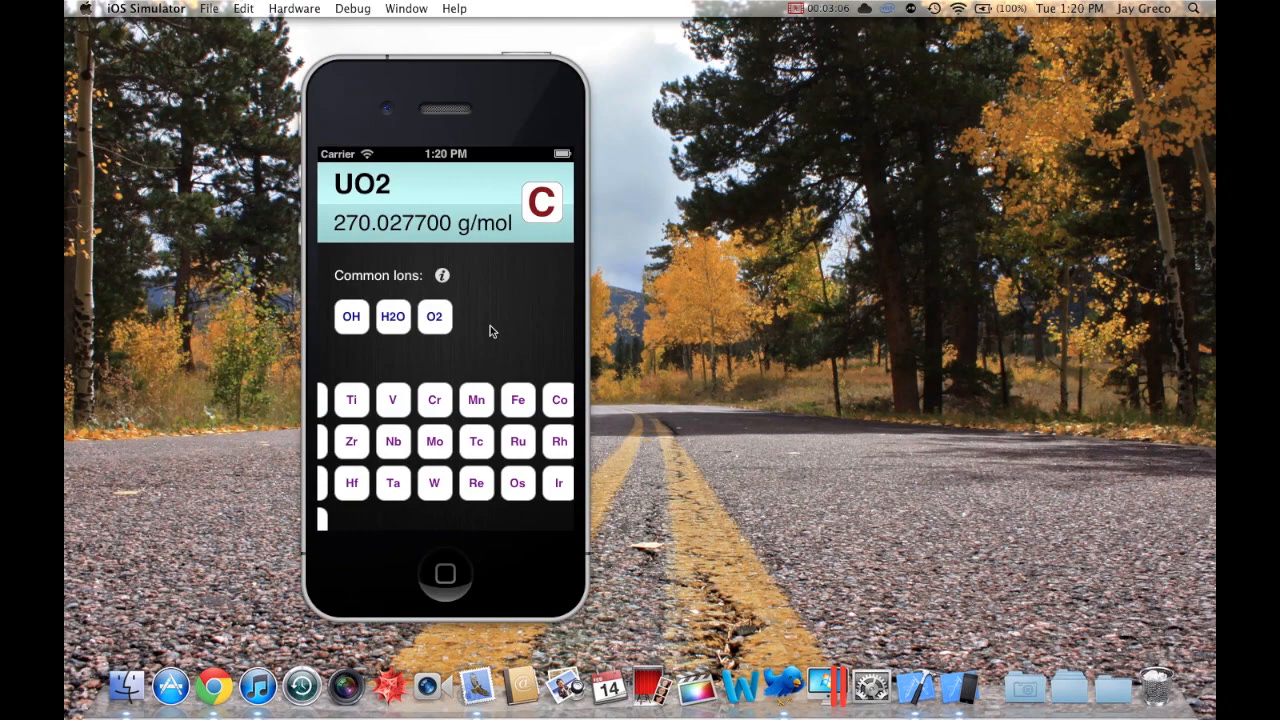
{"action": "mouse_move", "coordinate": [484, 308]}
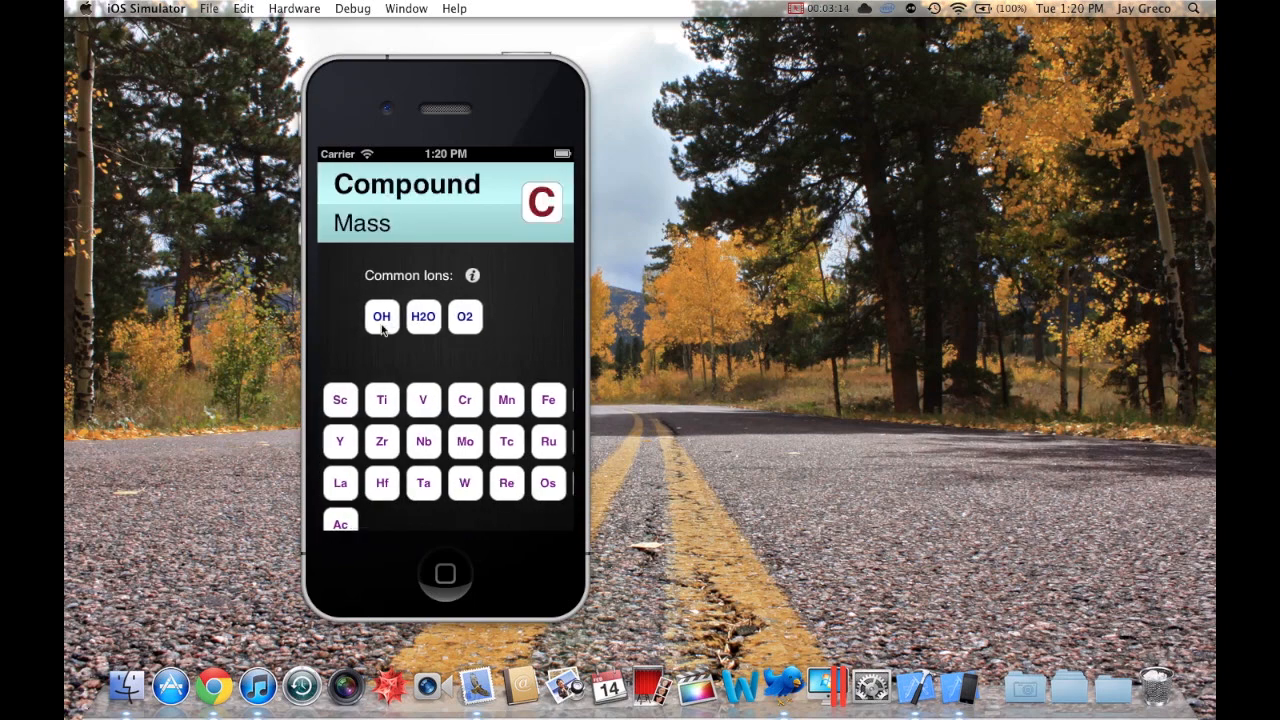
Build CO2 from carbon and O2 at 44.009500 g/mol, then clear the calculator
{"action": "left_click", "coordinate": [422, 316]}
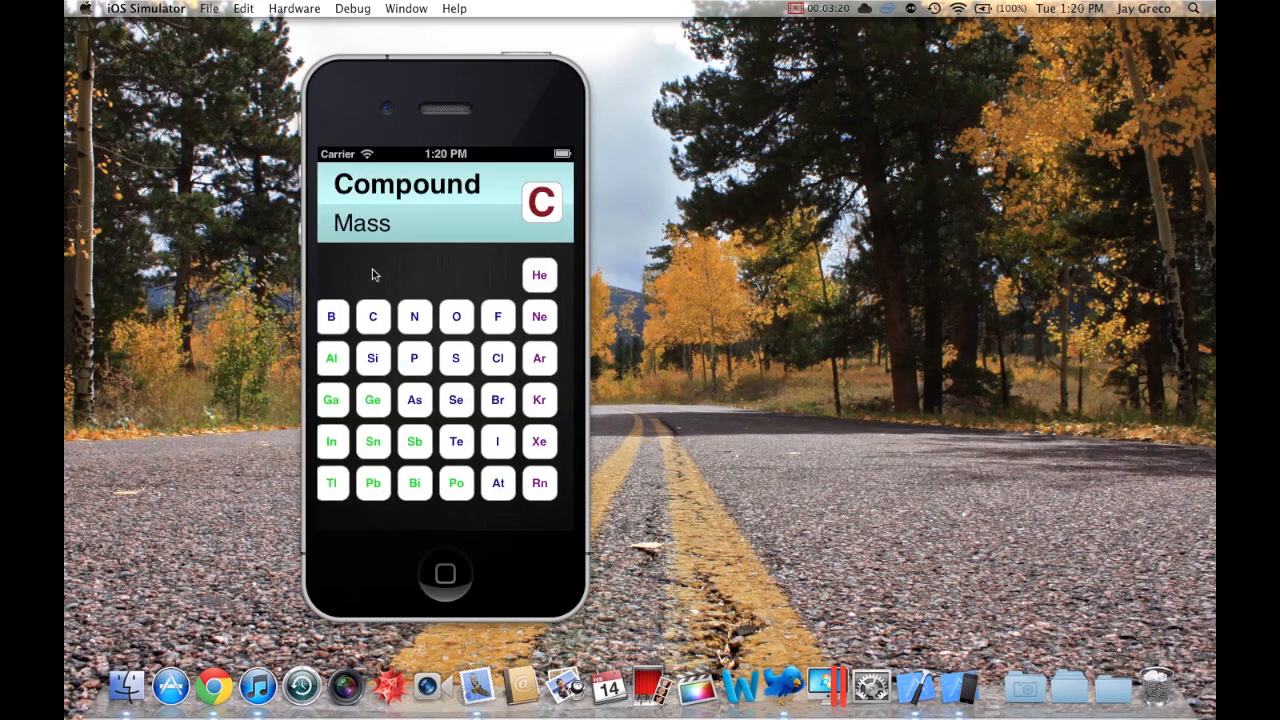
{"action": "left_click", "coordinate": [372, 316]}
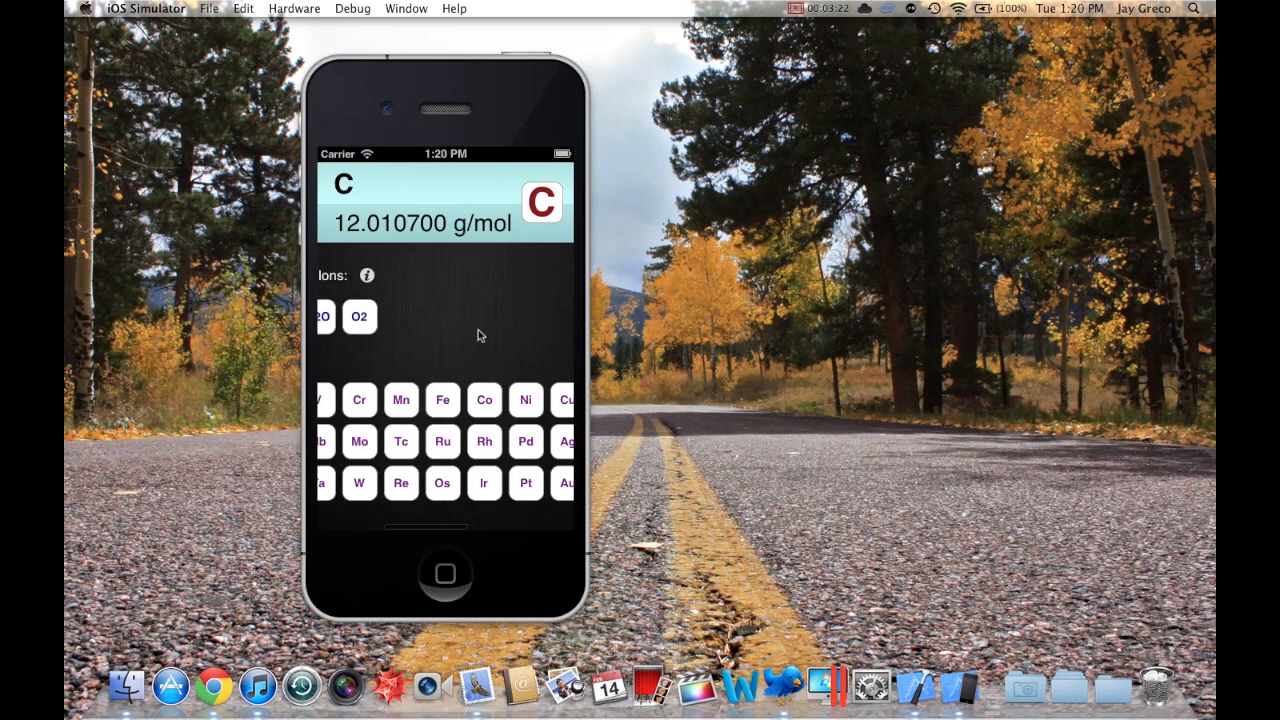
{"action": "left_click", "coordinate": [360, 316]}
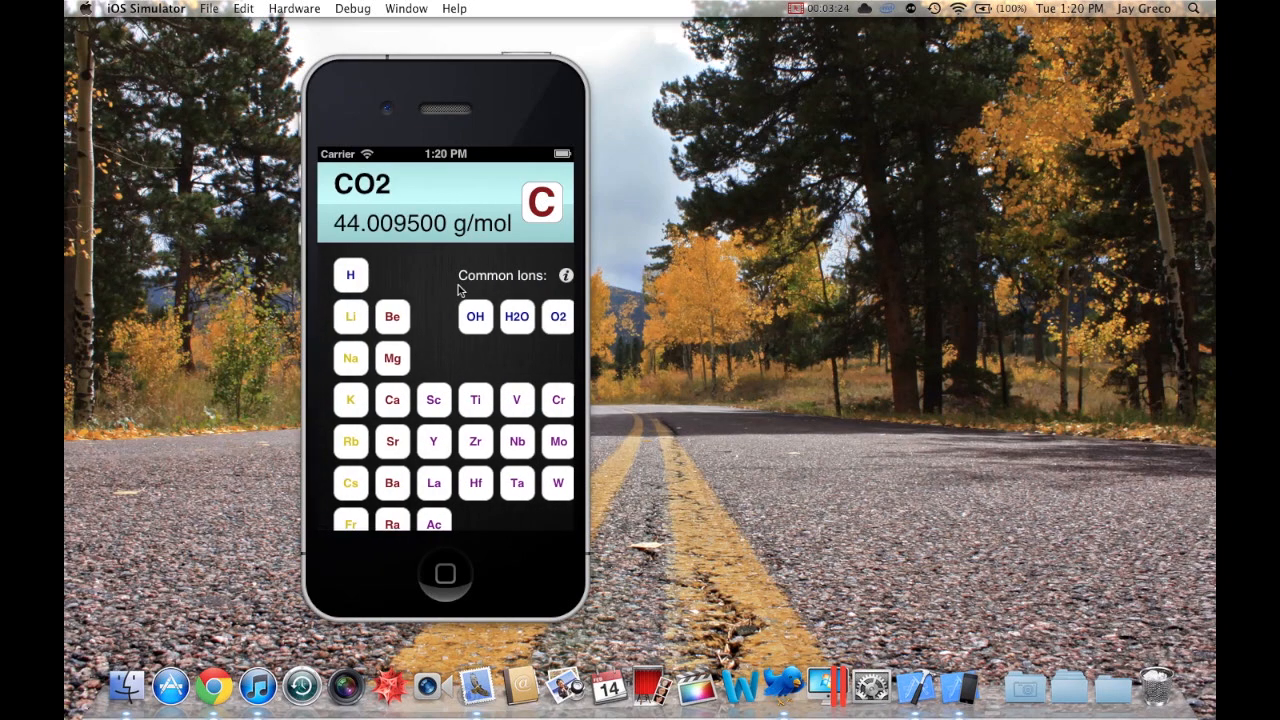
{"action": "left_click", "coordinate": [542, 204]}
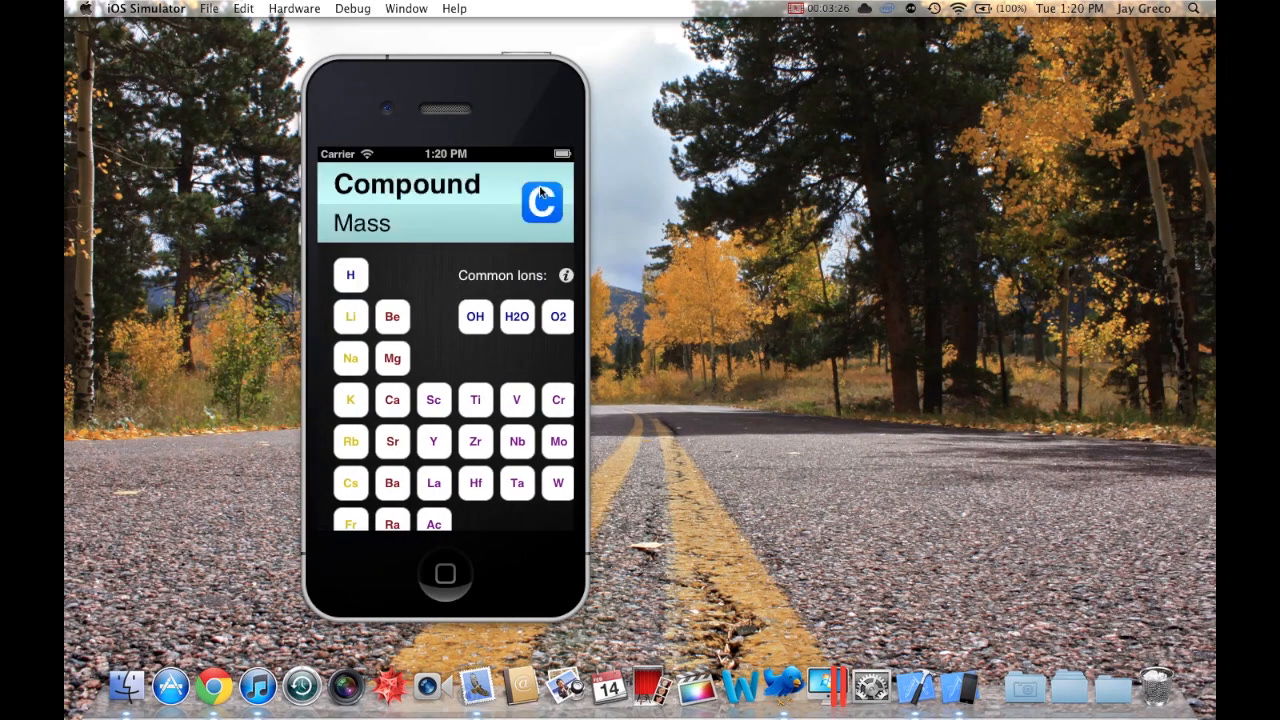
{"action": "left_click", "coordinate": [540, 202]}
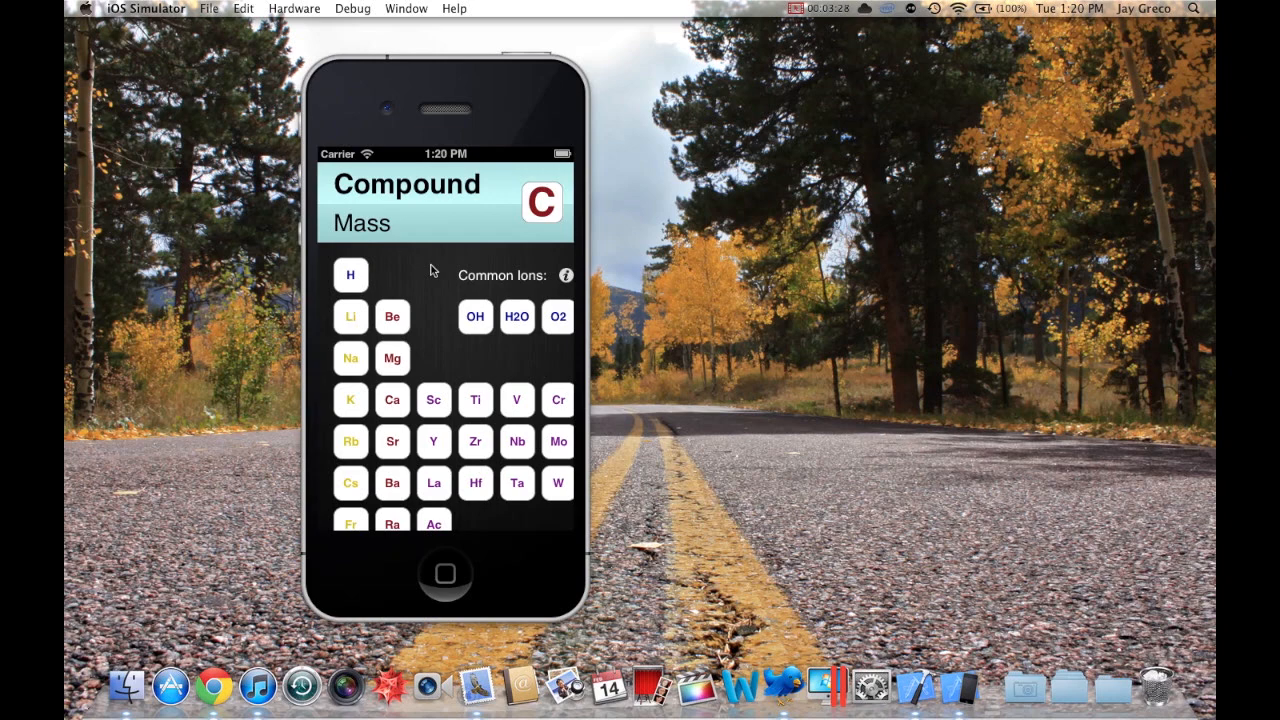